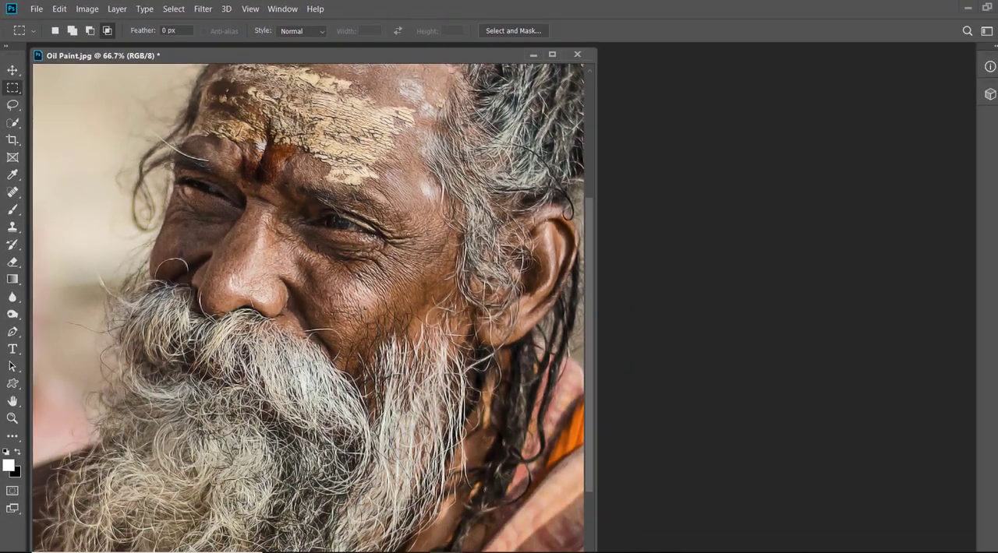
- Duplicate the portrait's Background layer onto a new Layer 1
key(F7)
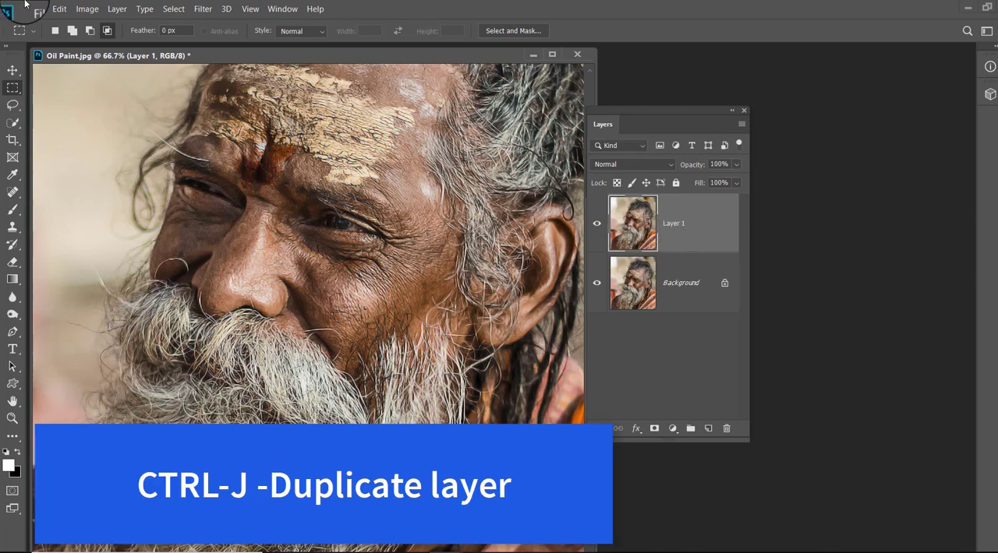
click(81, 9)
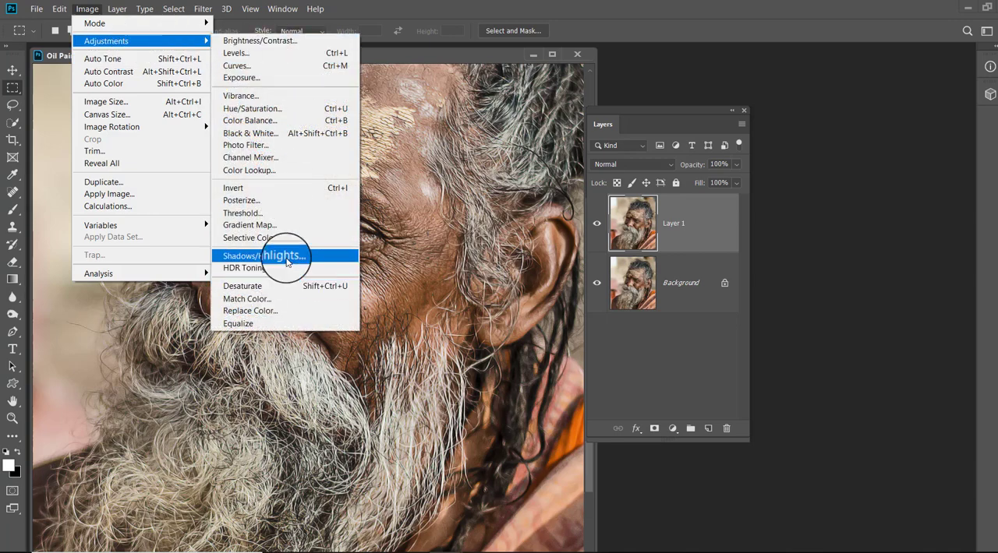
- Apply Shadows/Highlights to Layer 1 with a 10% shadows amount
click(262, 255)
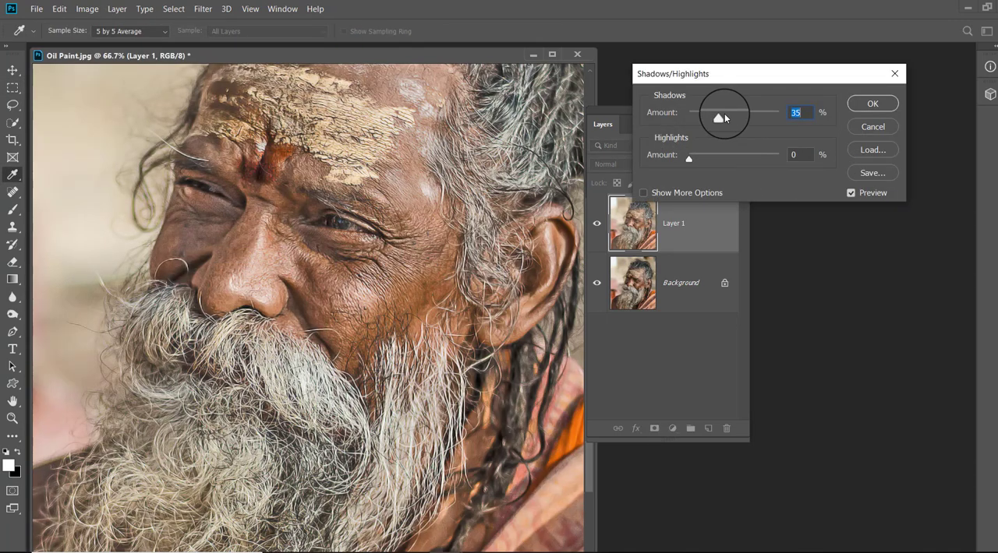
drag(718, 117, 696, 114)
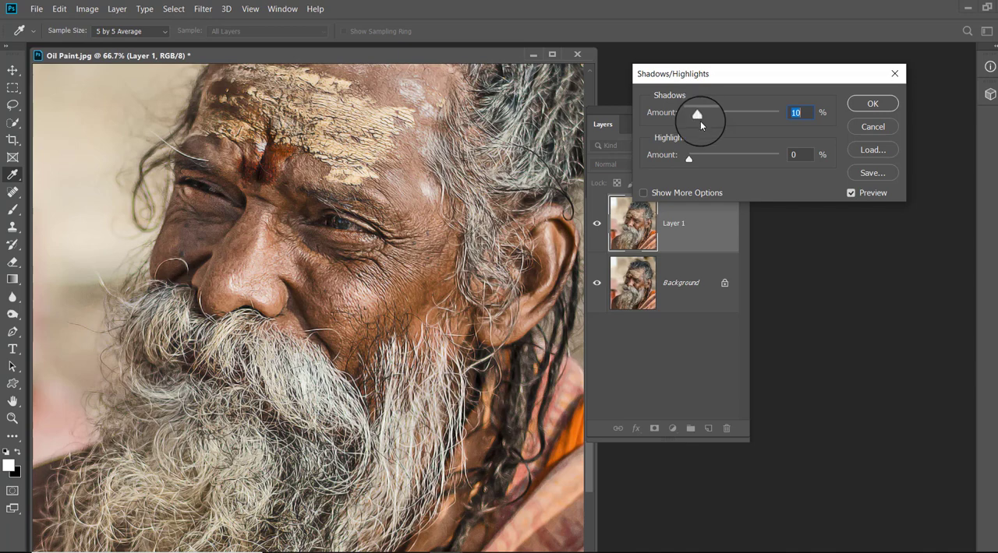
drag(688, 158, 702, 158)
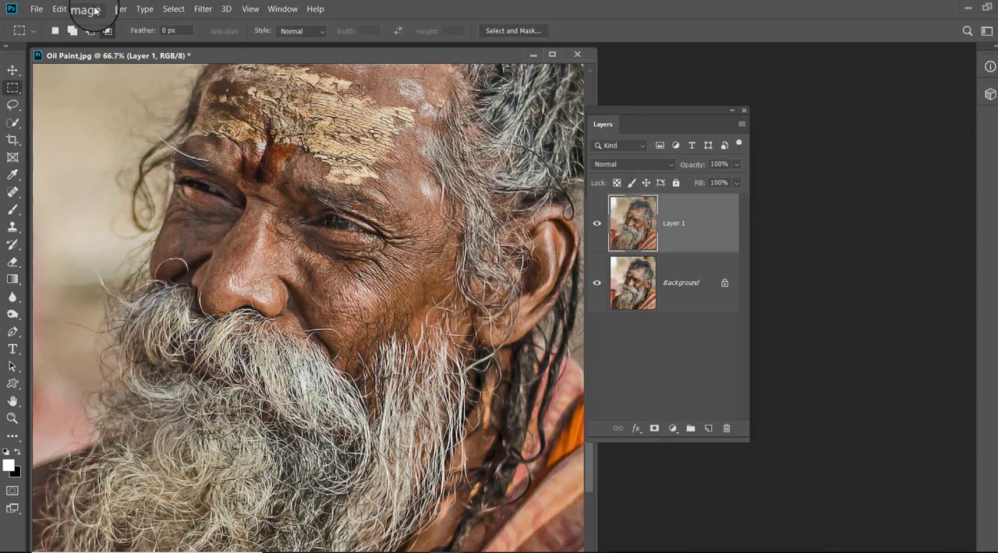
- Apply Brightness/Contrast with brightness -18 and contrast 27
click(87, 10)
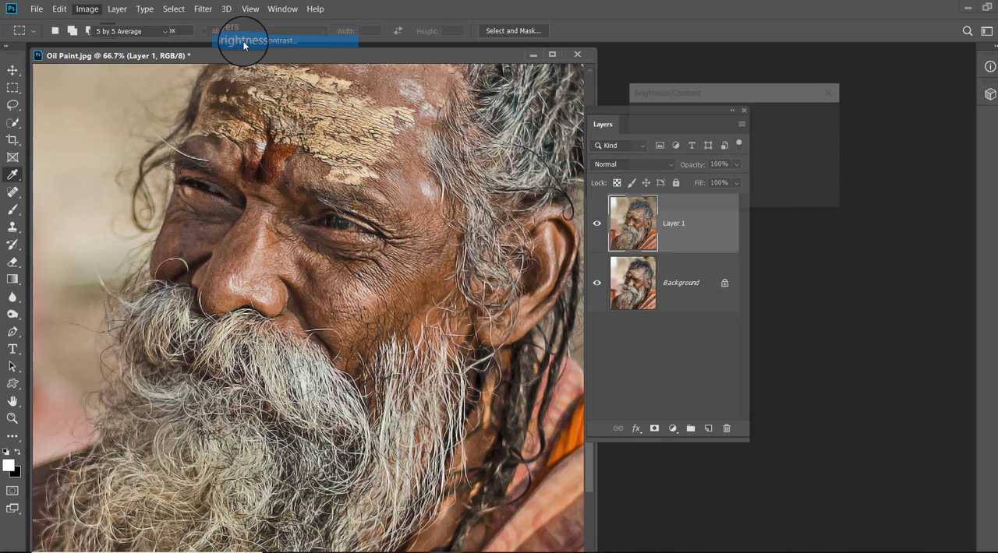
click(257, 40)
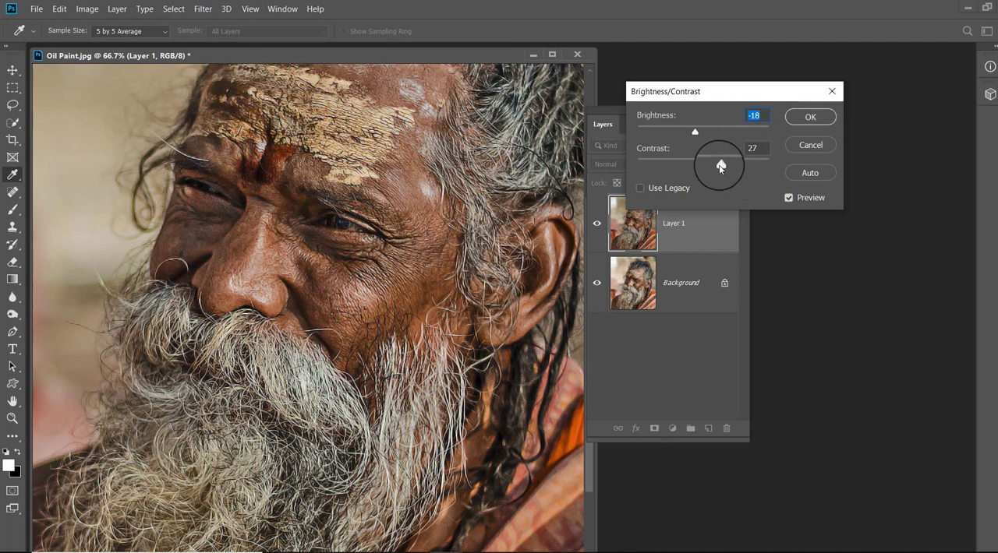
drag(720, 166, 724, 166)
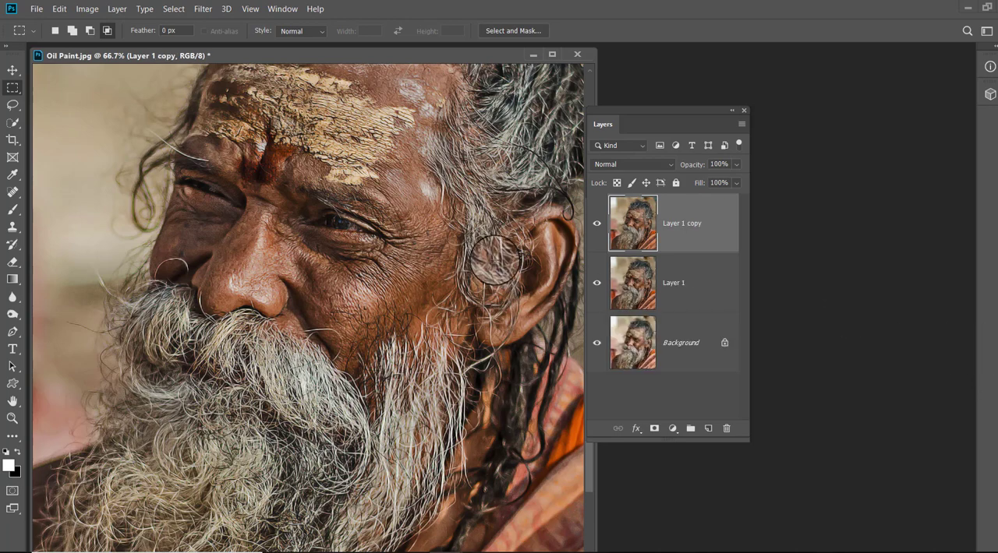
- Apply a 3-pixel High Pass to the Layer 1 copy and blend it in Overlay
click(185, 8)
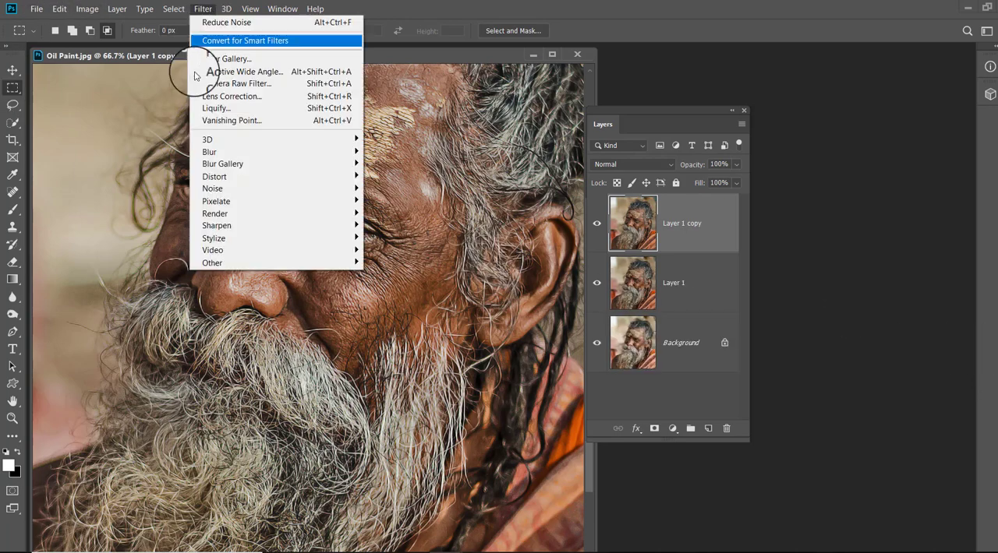
mouse_move(234, 262)
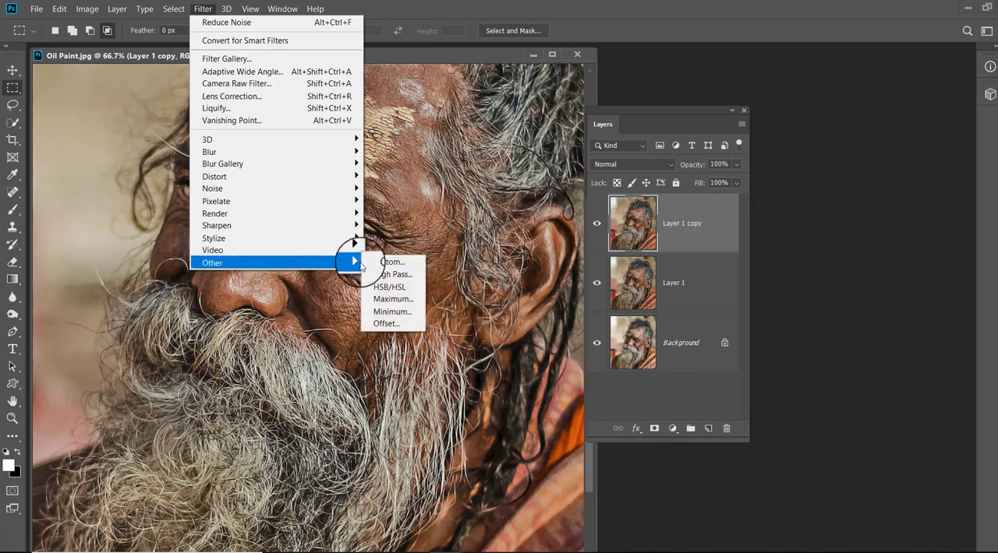
click(389, 273)
text(3)
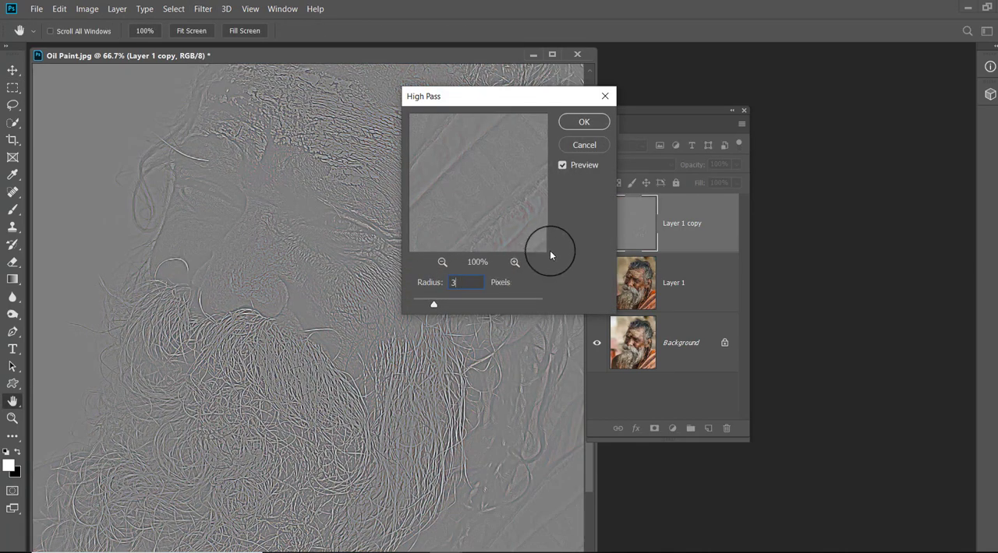
click(583, 122)
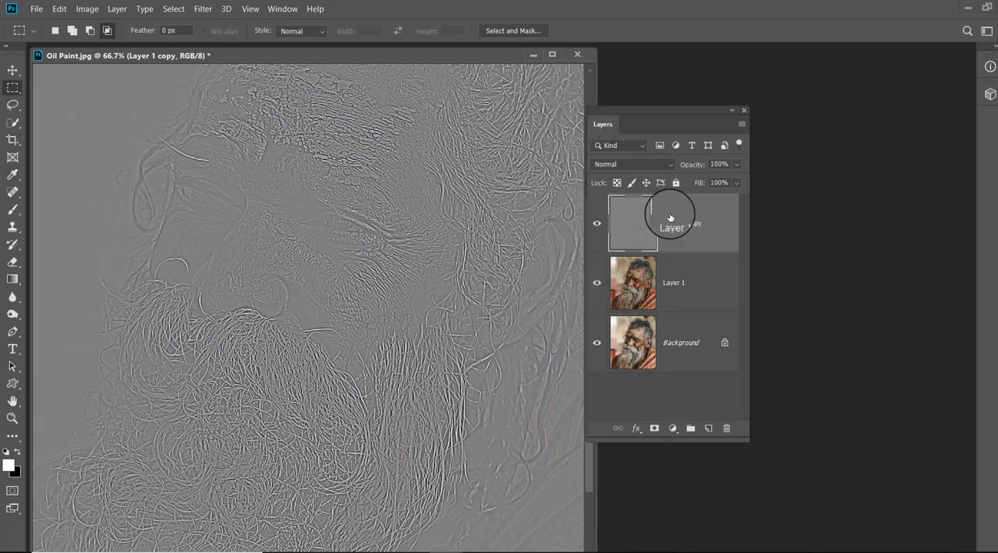
click(631, 164)
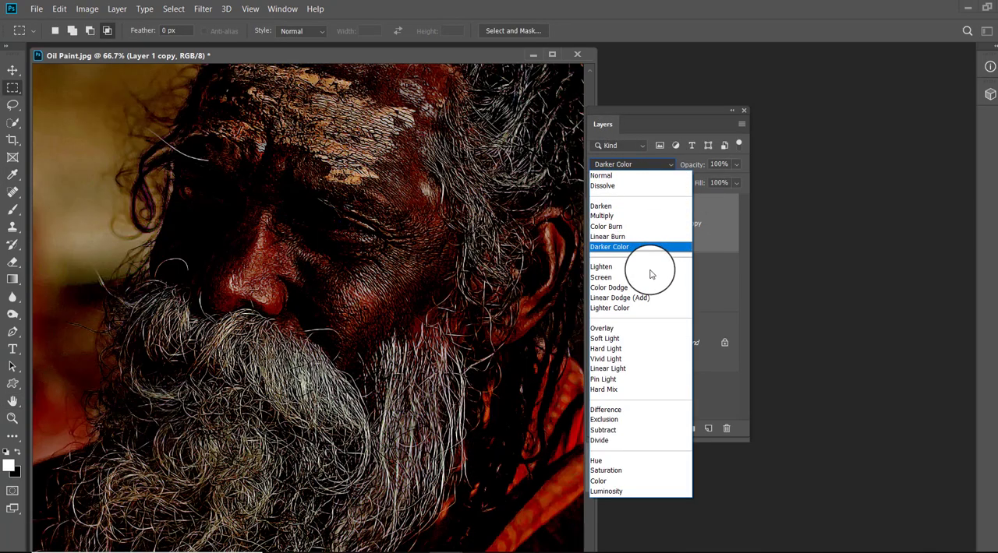
click(602, 328)
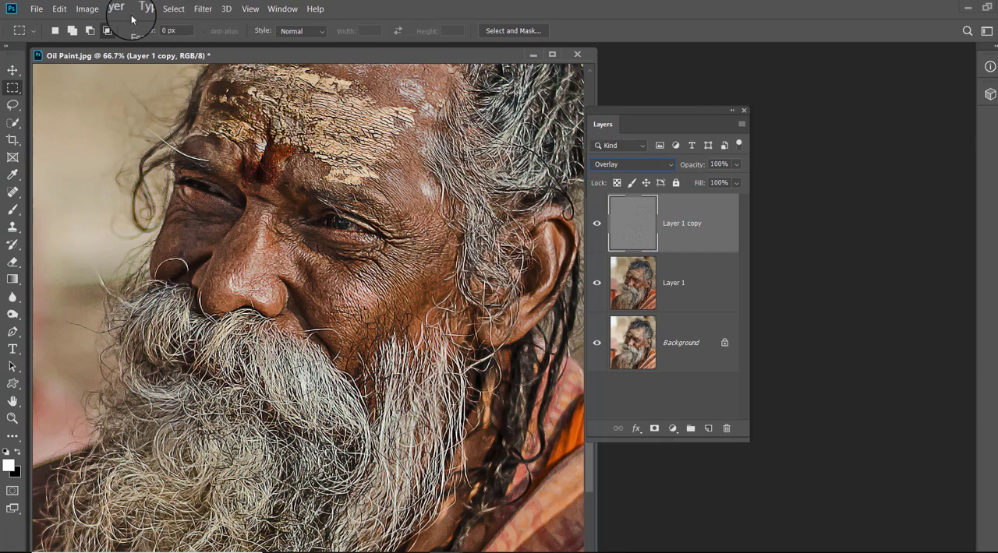
- Merge the copy down, apply Unsharp Mask (amount 160, radius 3), and compare visibility
click(118, 8)
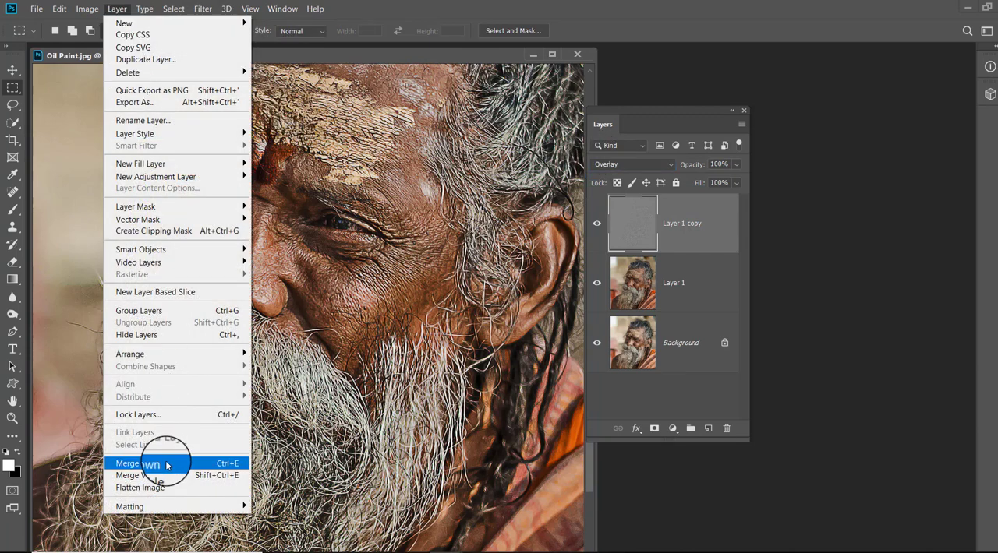
click(152, 463)
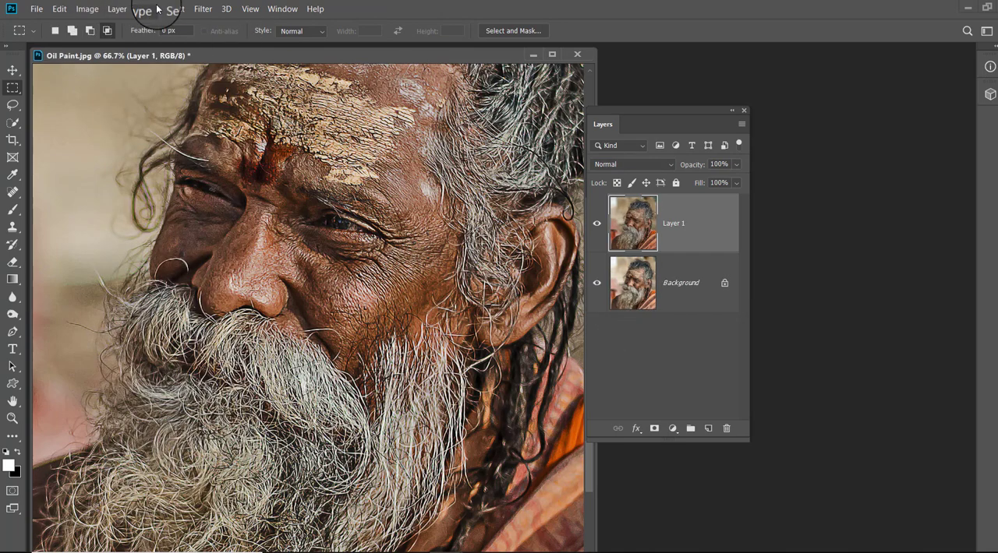
click(201, 8)
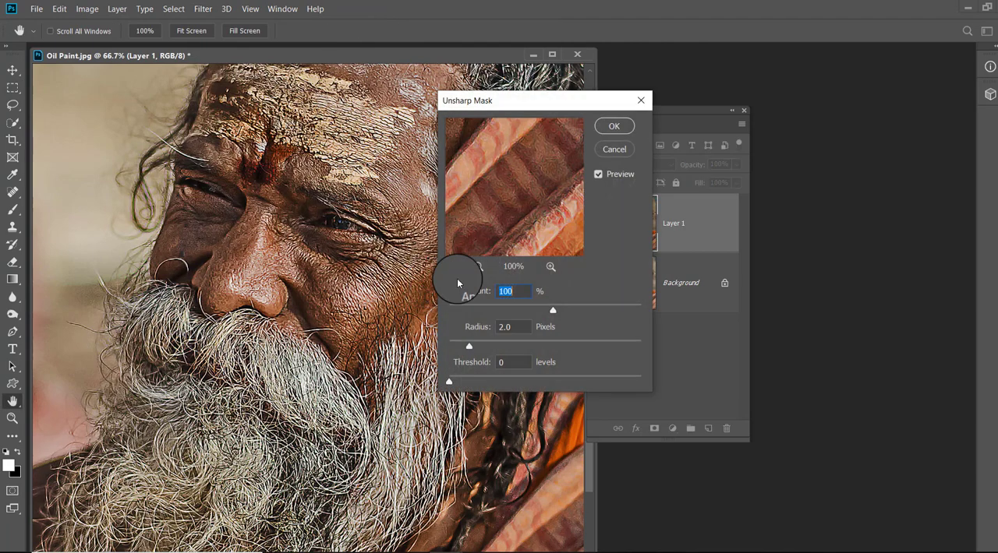
mouse_move(469, 288)
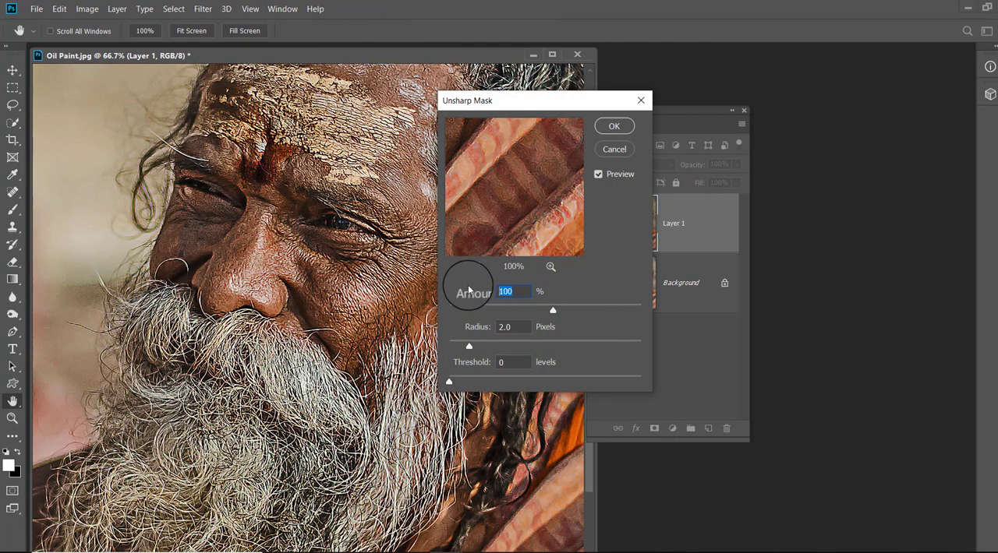
drag(552, 310, 584, 310)
text(3)
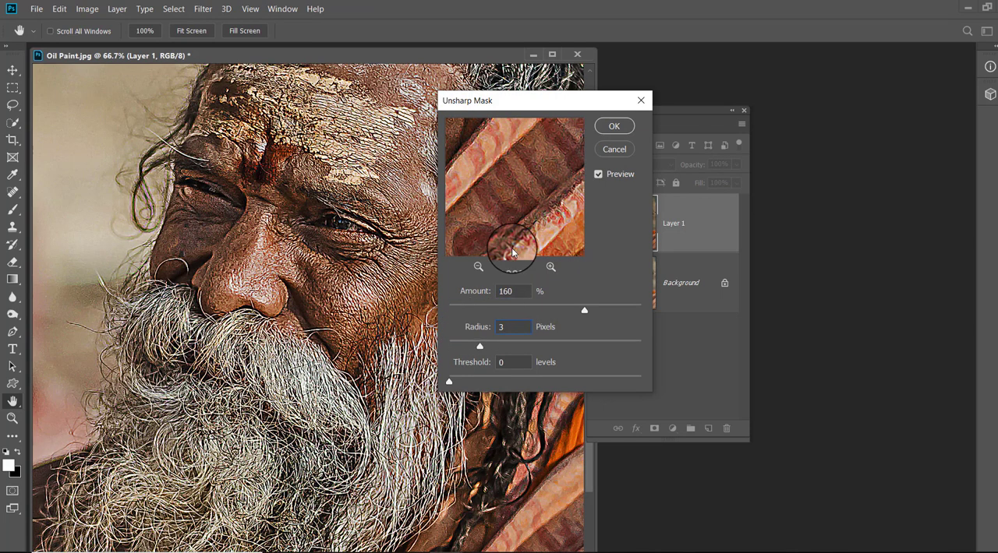
click(614, 125)
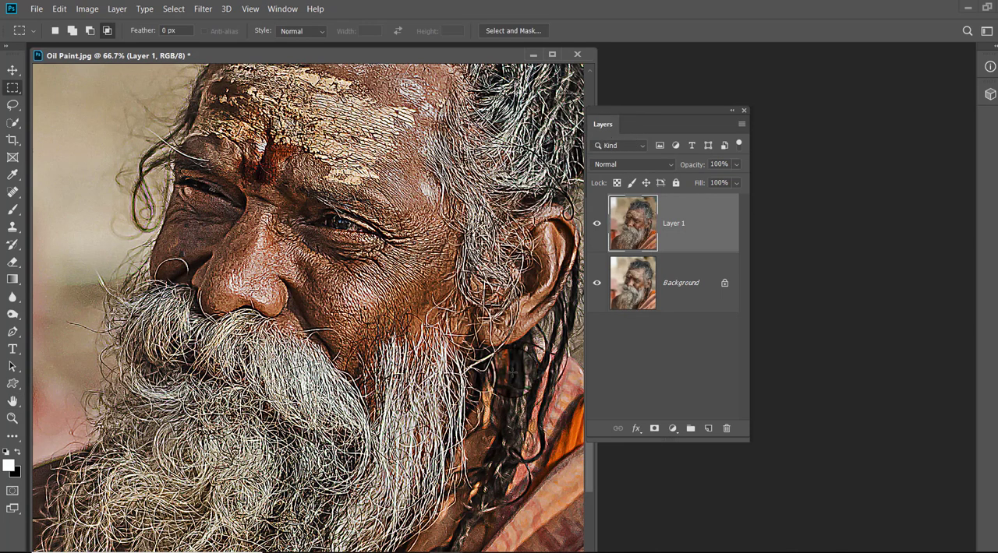
click(596, 223)
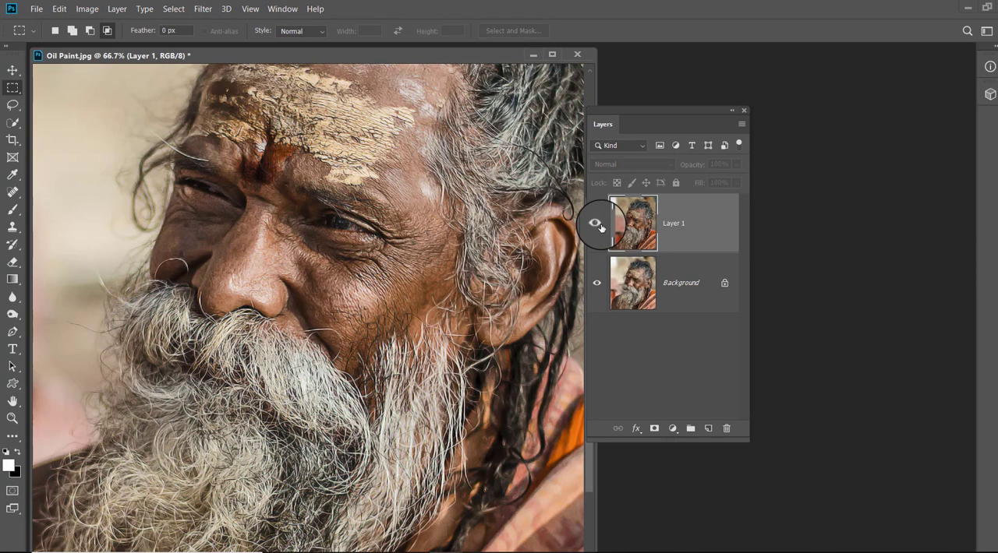
click(596, 223)
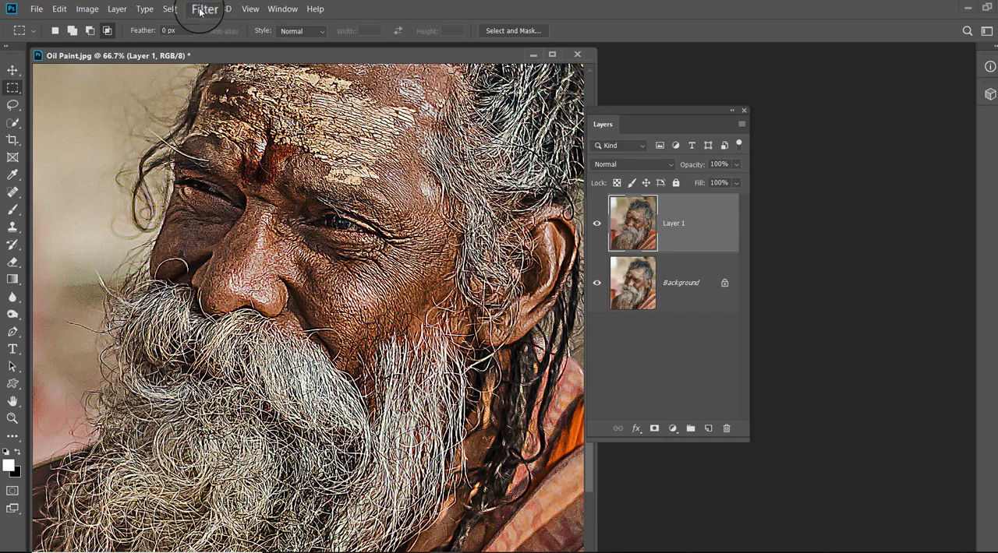
- Apply the Diffuse filter in Anisotropic mode to Layer 1
click(204, 8)
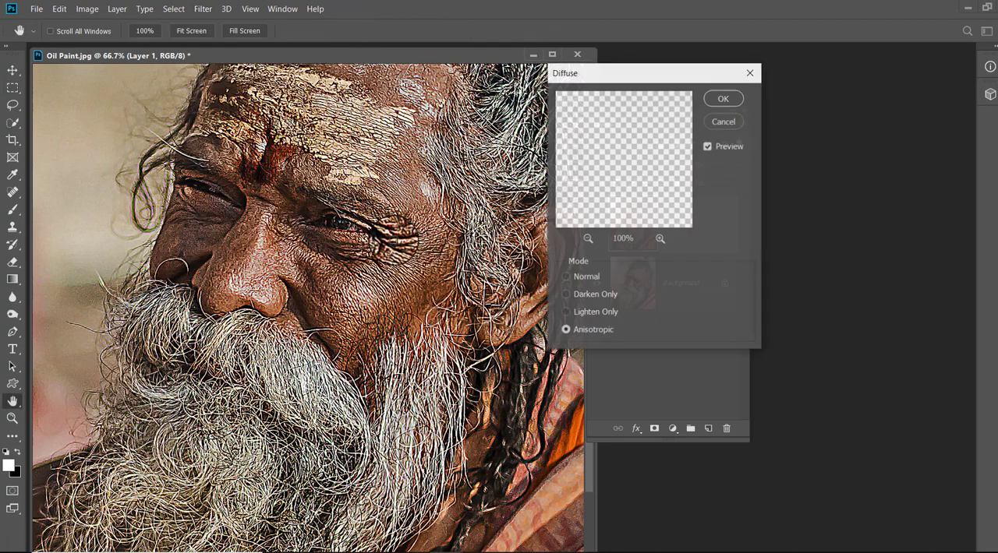
click(565, 330)
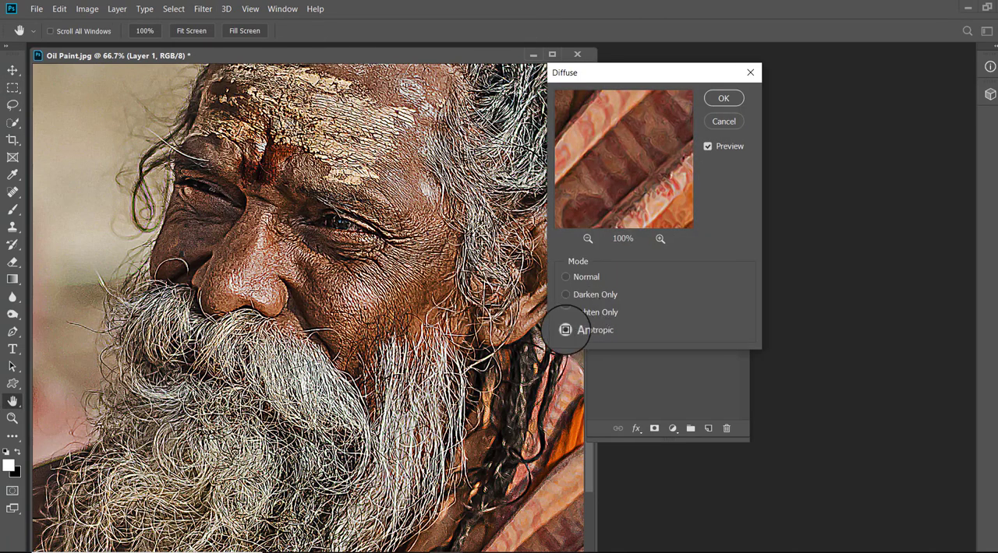
click(566, 330)
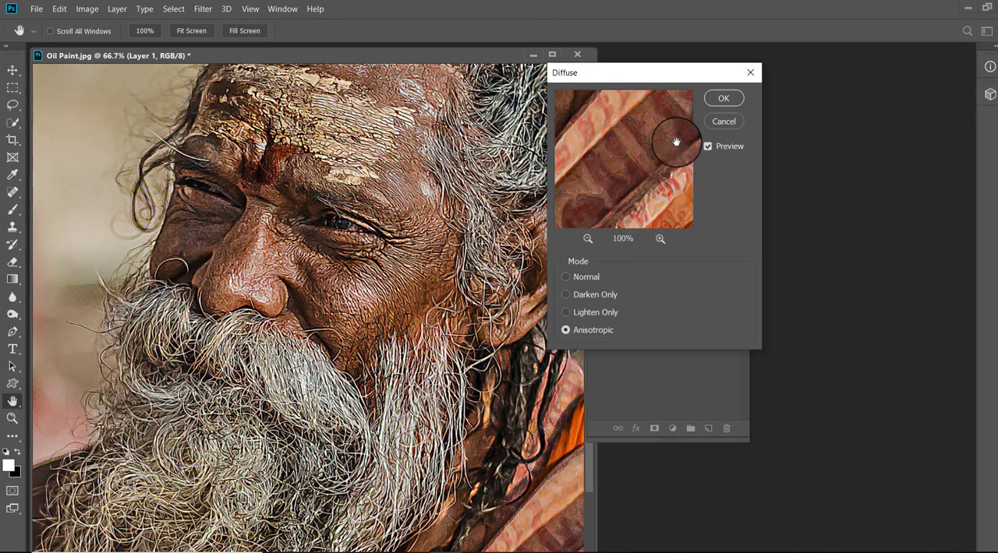
click(723, 97)
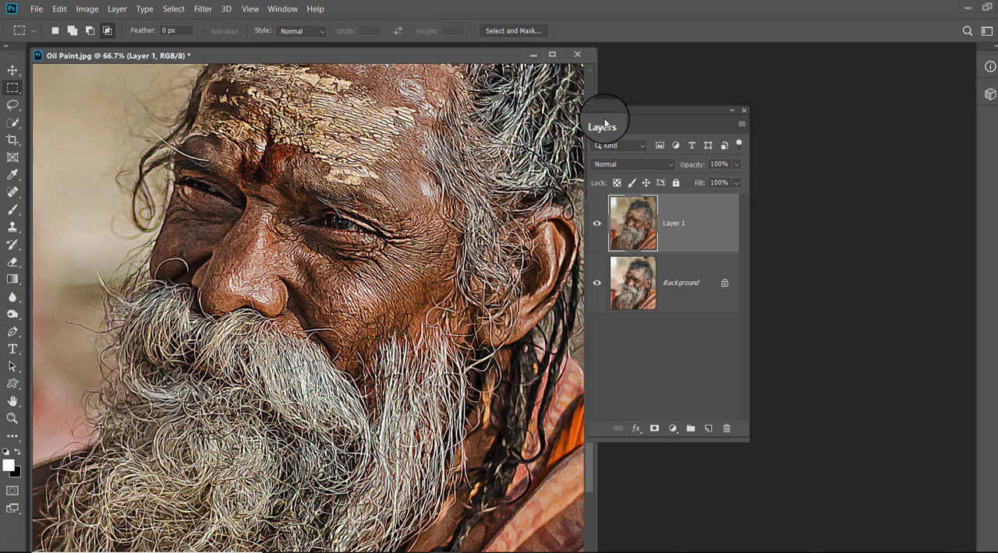
mouse_move(587, 125)
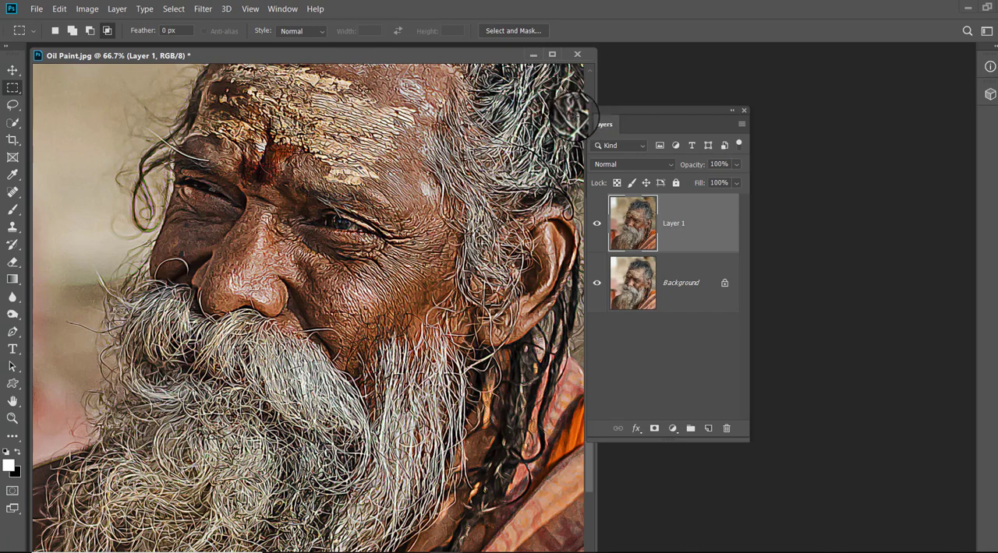
- Rotate the image 90° clockwise and reapply the Diffuse filter
click(84, 8)
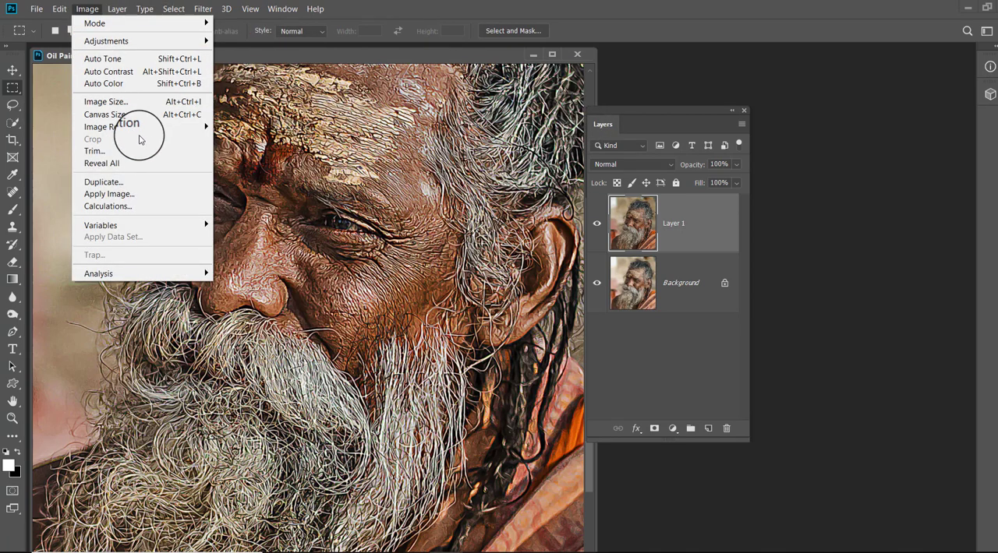
mouse_move(112, 126)
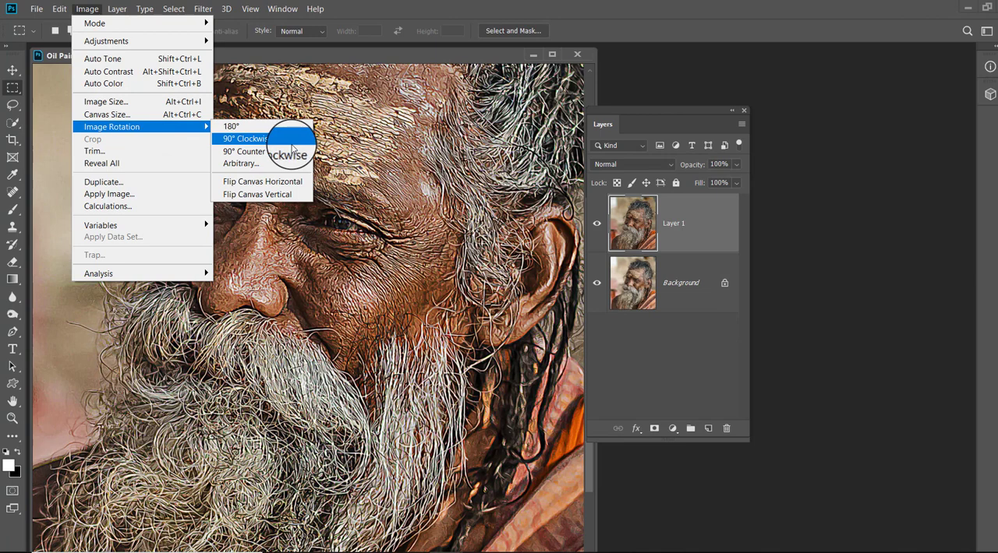
click(242, 139)
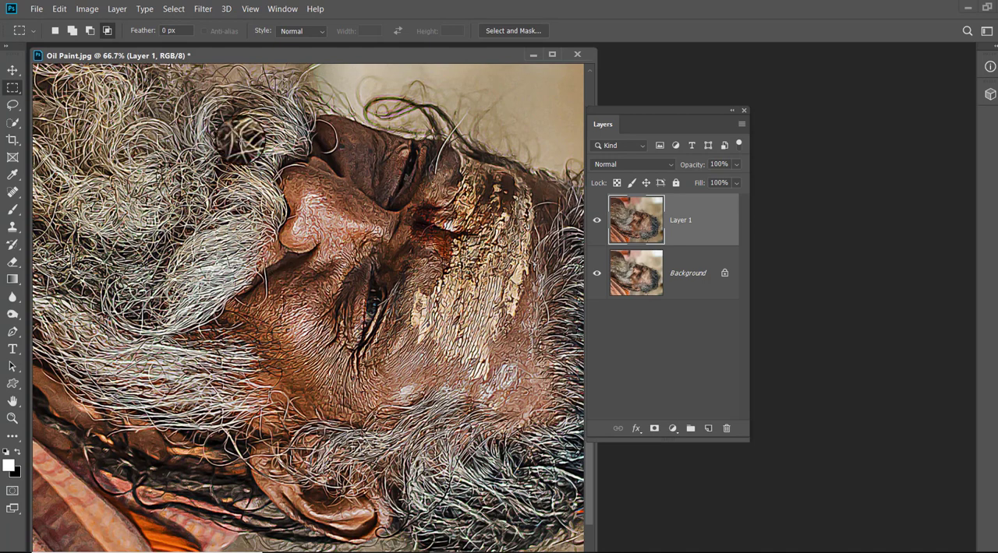
click(202, 8)
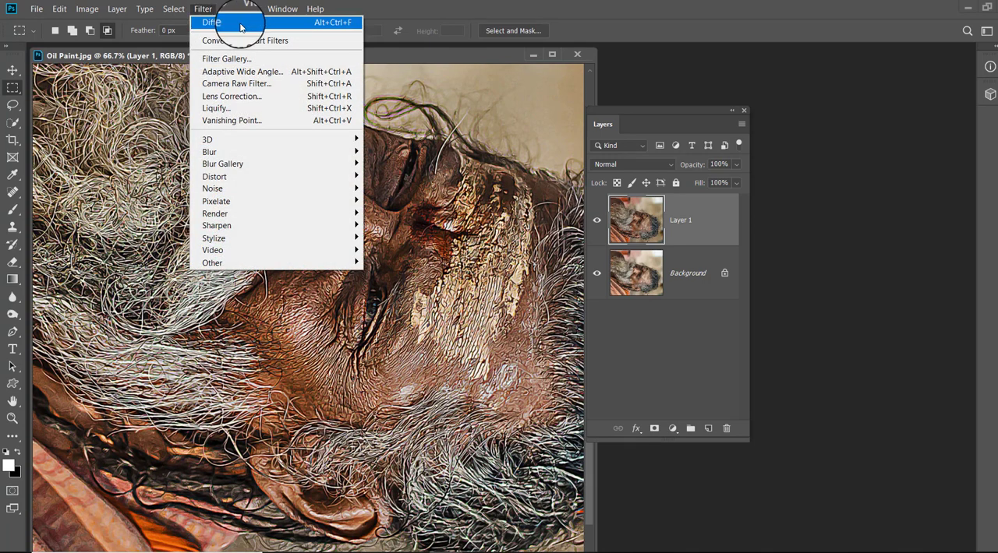
click(226, 24)
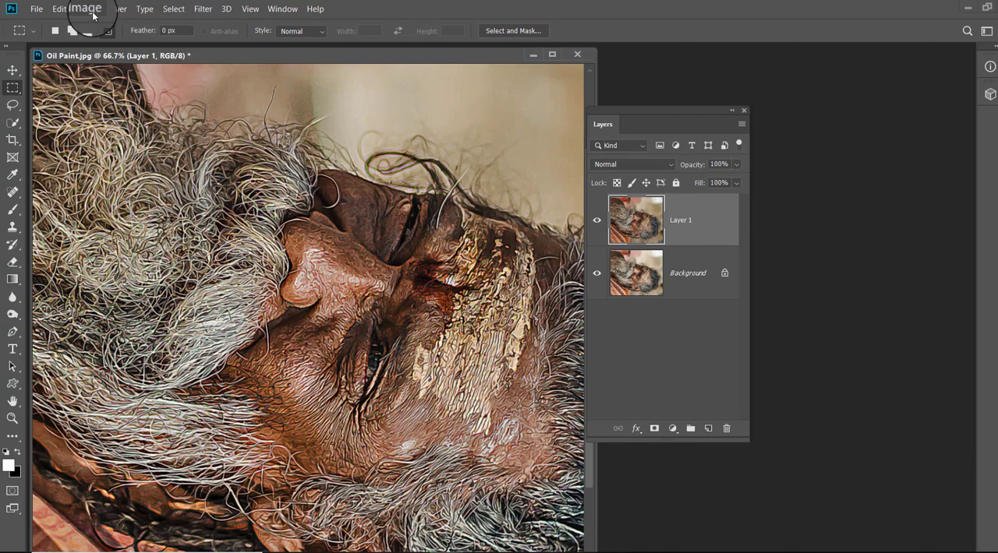
- Rotate another 90° clockwise and apply Diffuse again
click(93, 9)
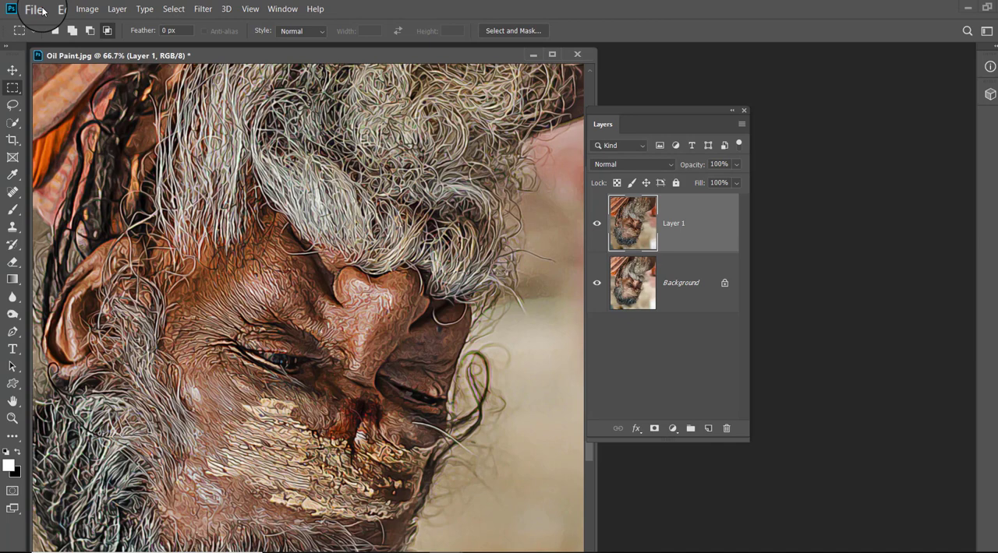
click(87, 9)
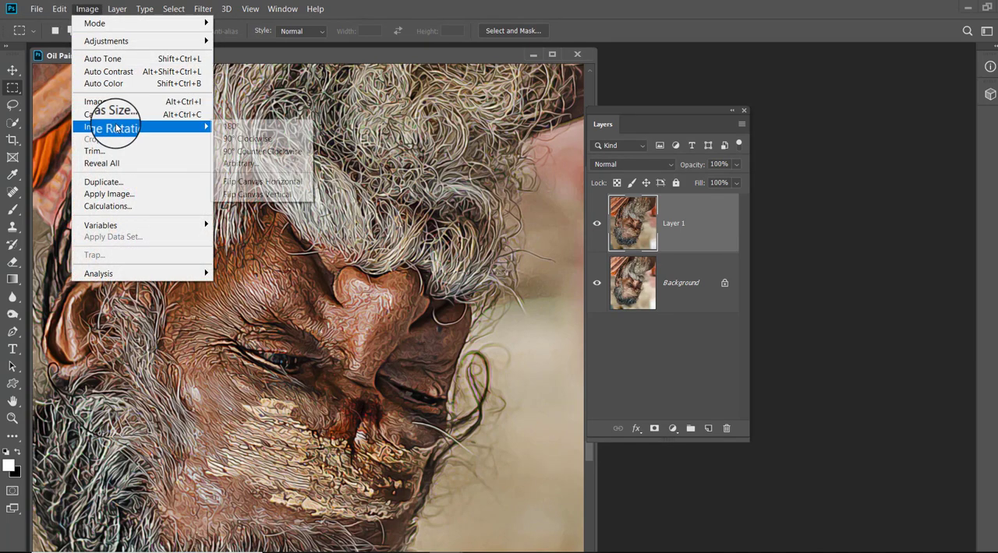
click(247, 138)
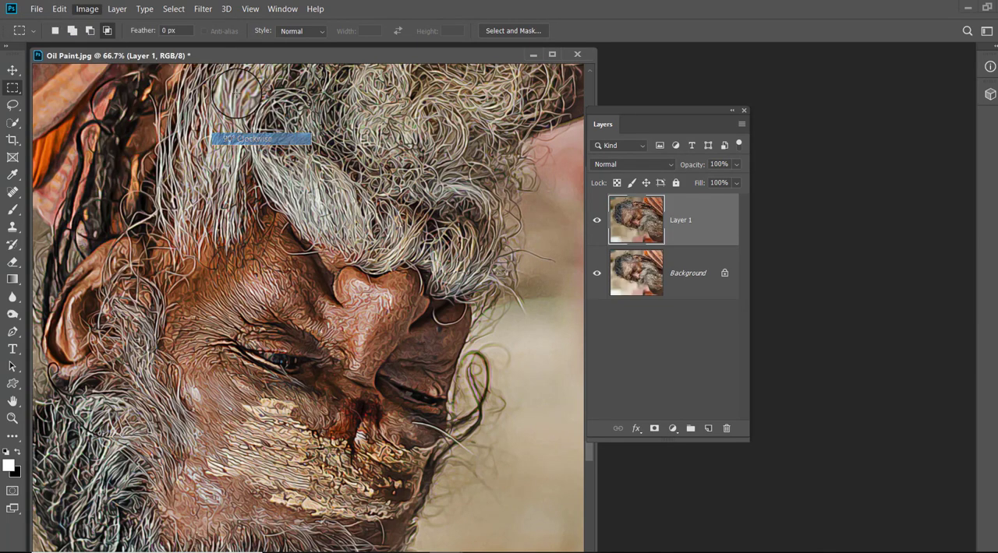
click(201, 9)
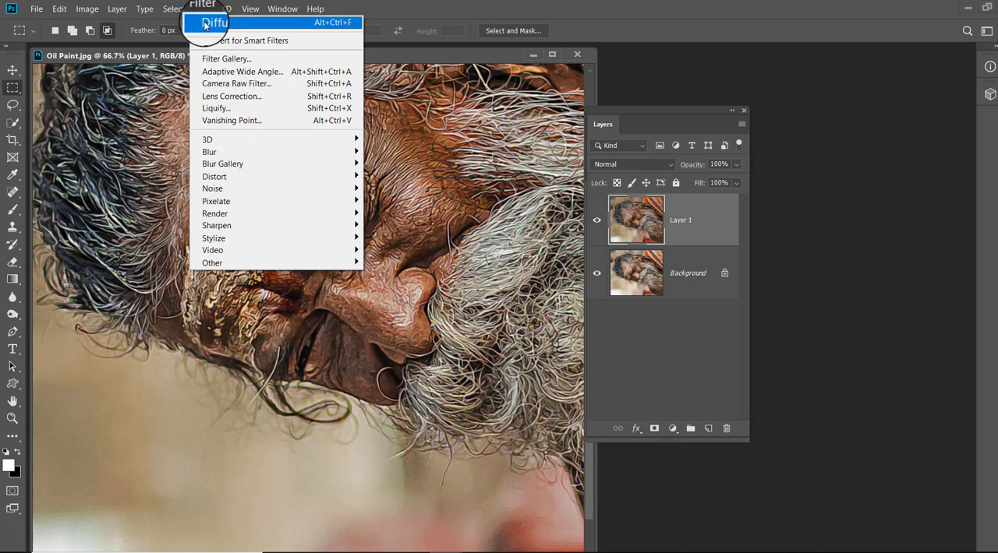
click(214, 22)
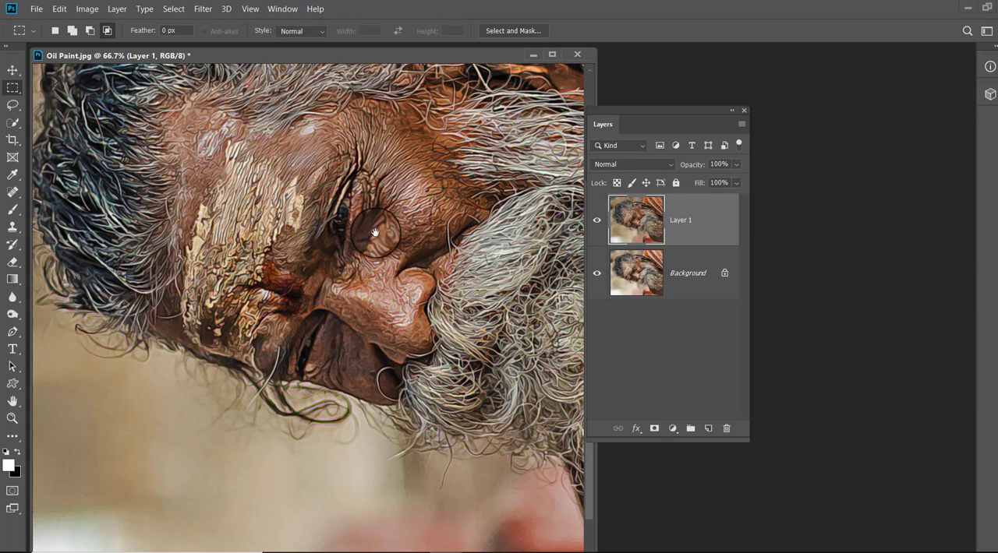
click(88, 8)
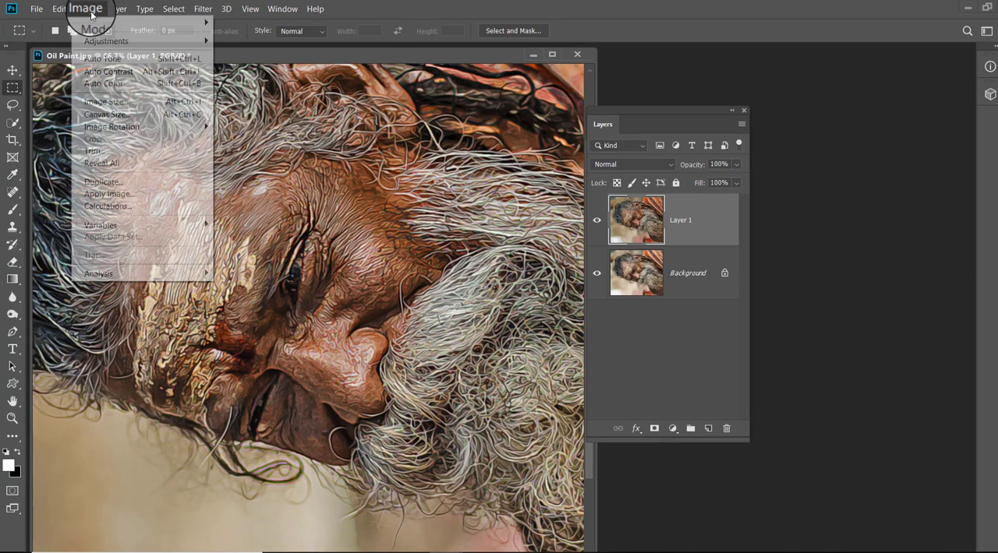
mouse_move(112, 126)
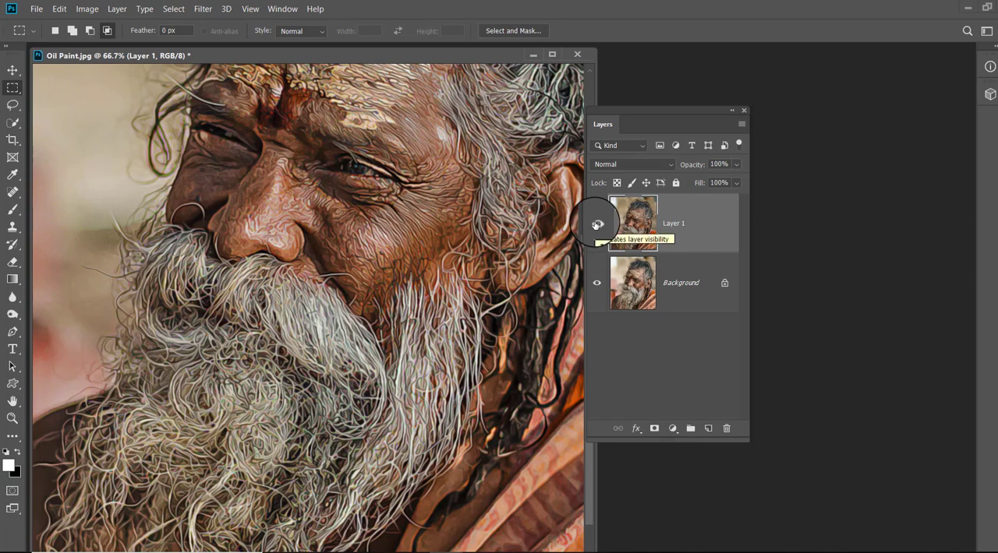
click(596, 224)
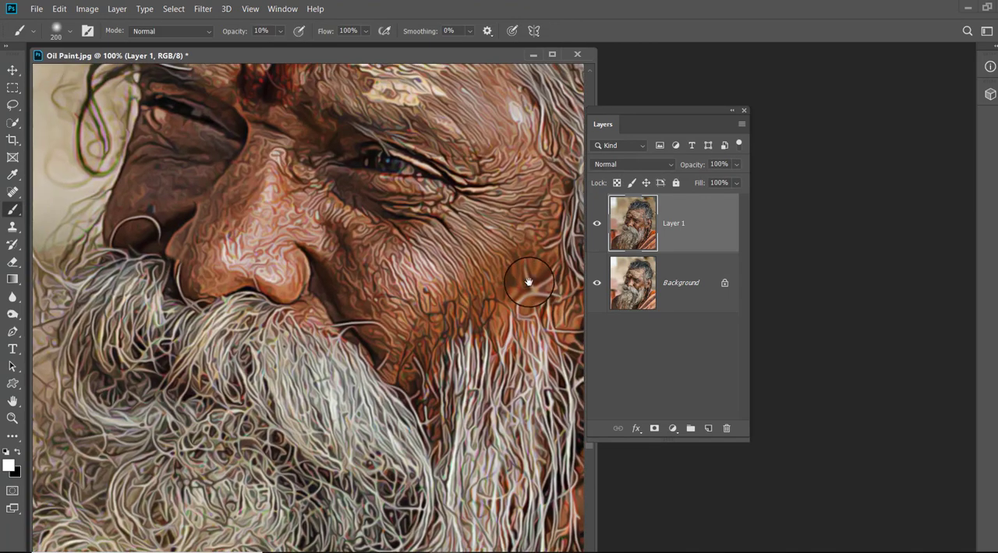
click(597, 224)
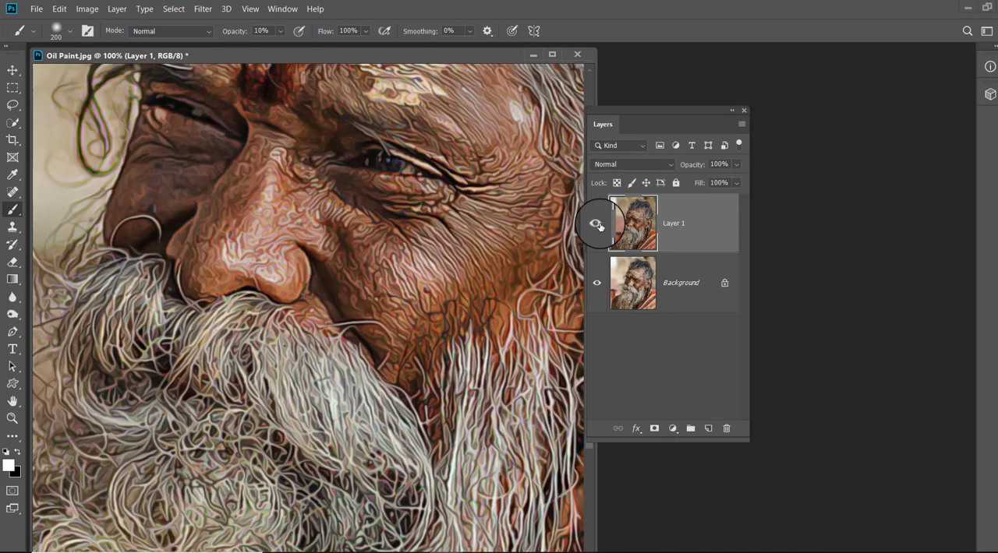
click(596, 225)
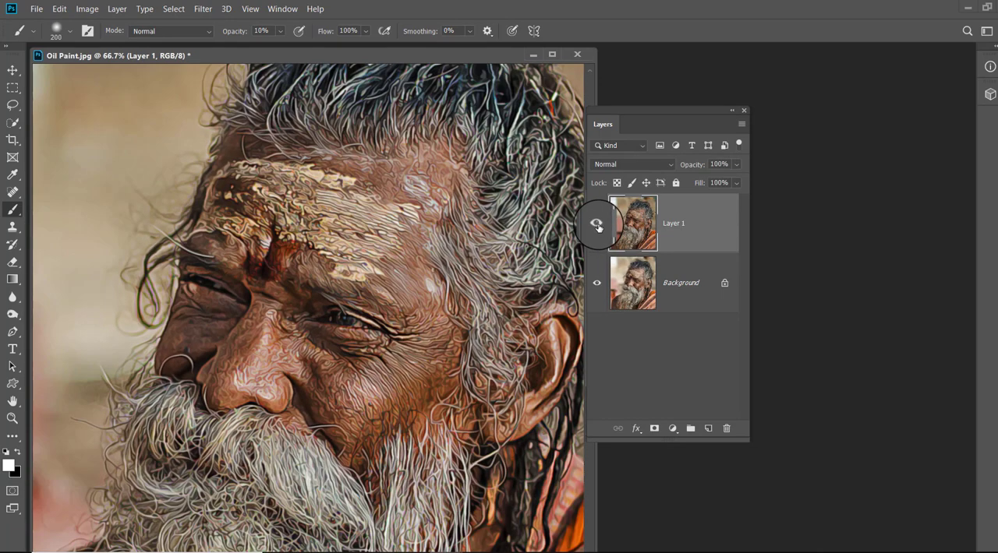
click(195, 9)
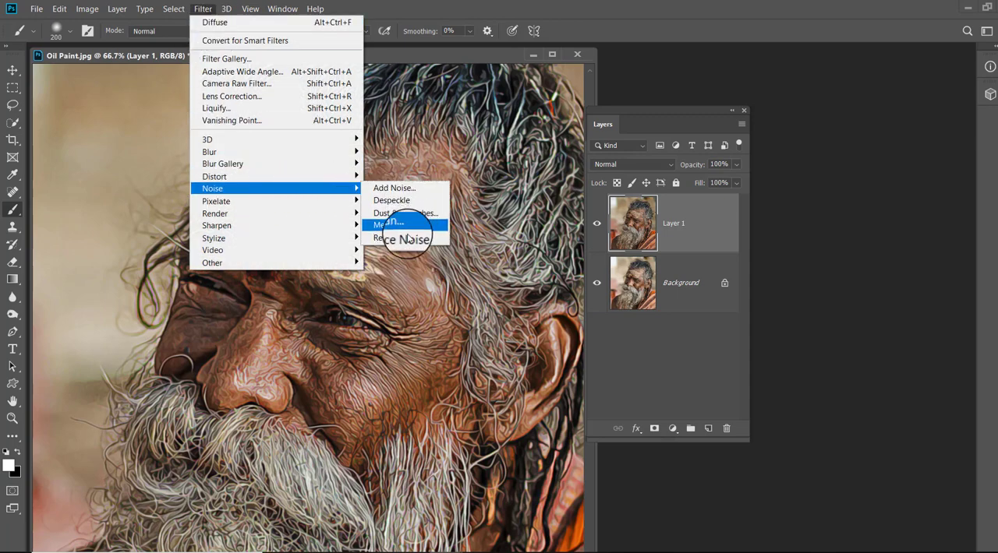
- Apply Reduce Noise at strength 10 with preserve, color noise and sharpen details at 0%
click(400, 238)
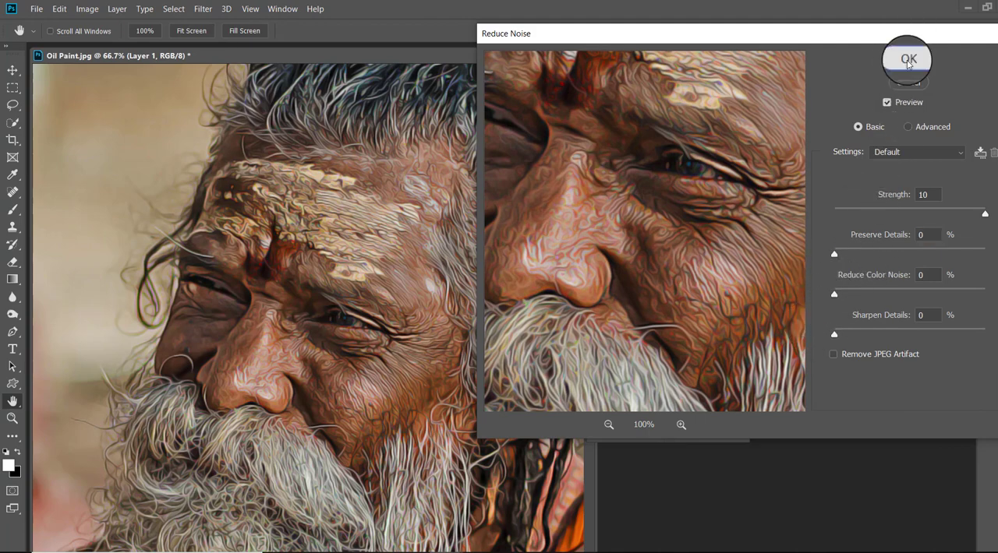
click(910, 58)
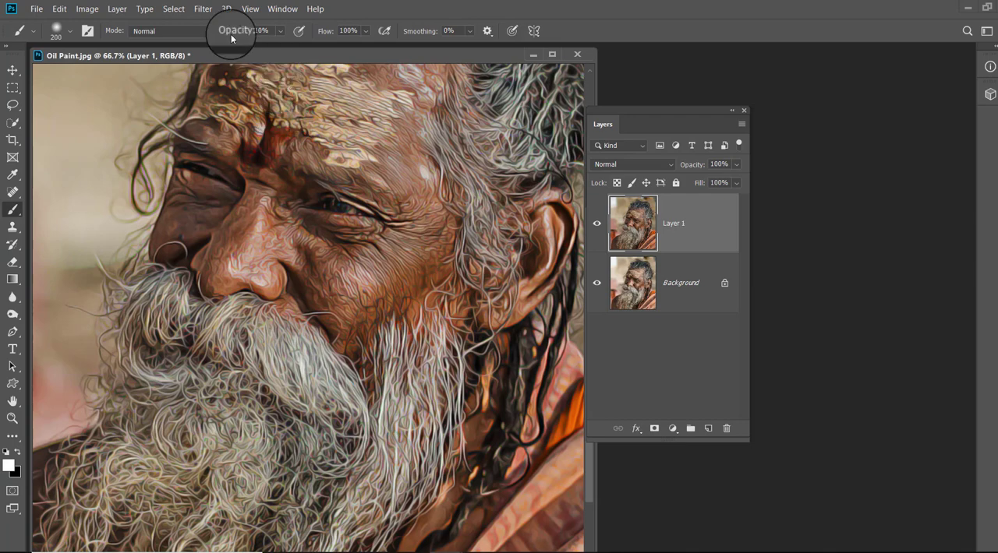
- Apply Unsharp Mask at 100% amount, 2-pixel radius and threshold 0
click(199, 9)
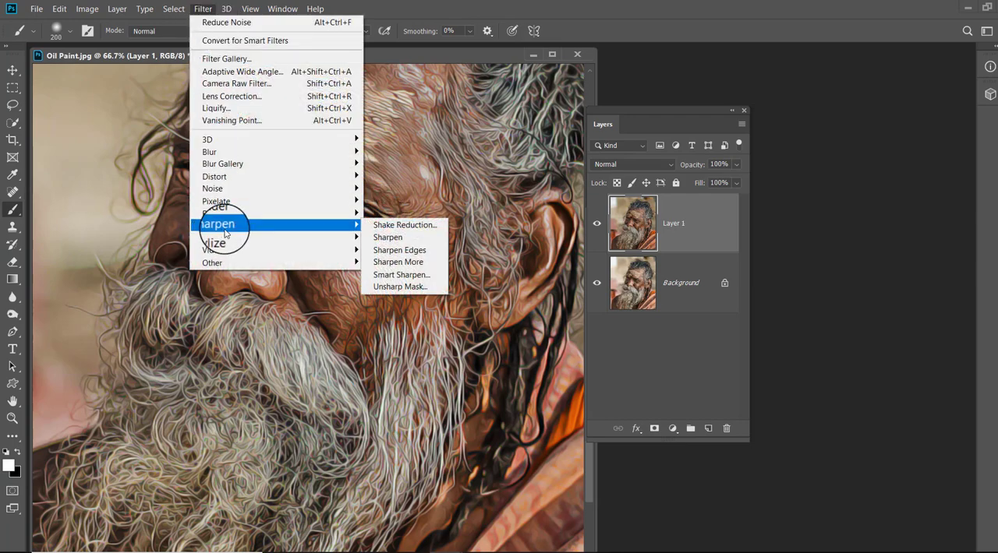
click(403, 286)
text(2)
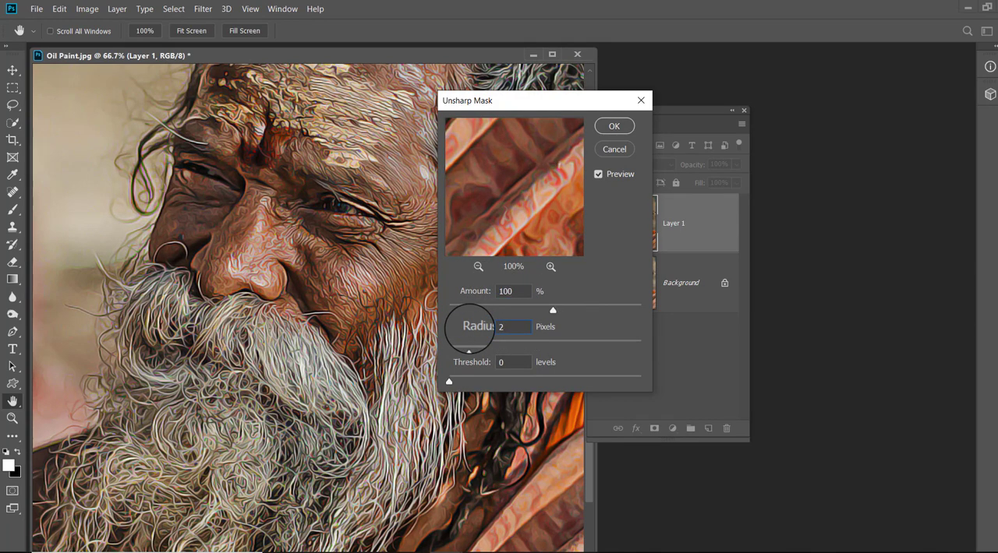
click(614, 125)
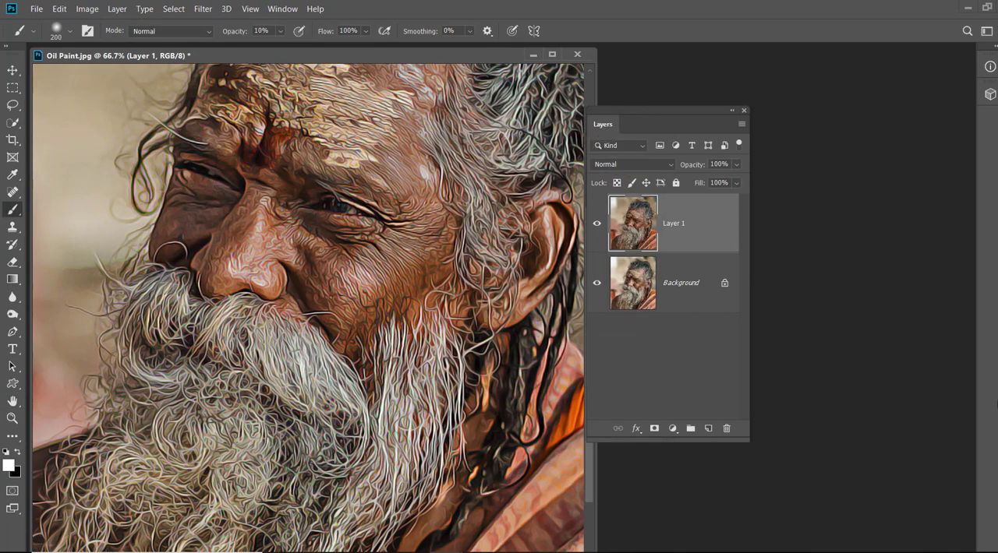
- Duplicate the painted layer, apply a 2-pixel High Pass, and blend the copy as Overlay
key(Ctrl+J)
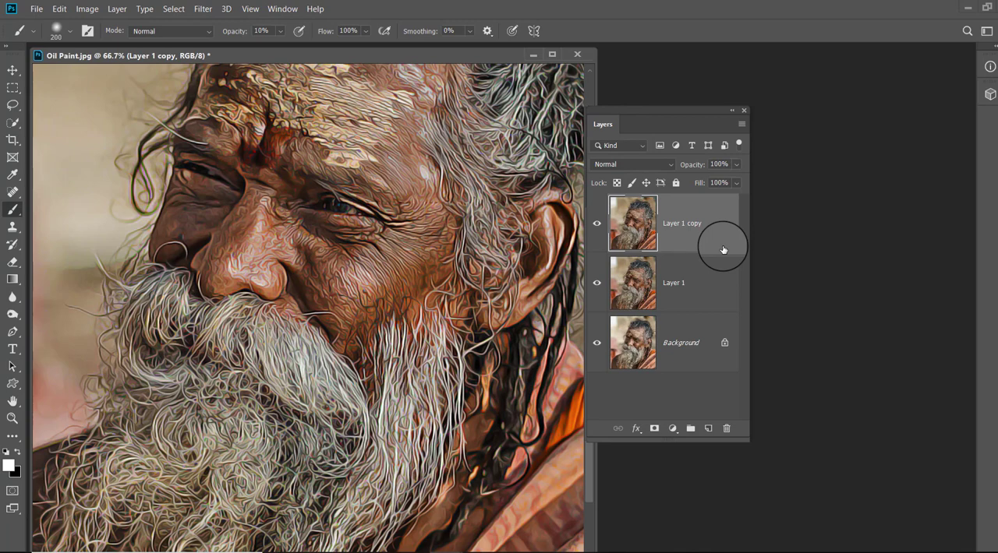
click(181, 14)
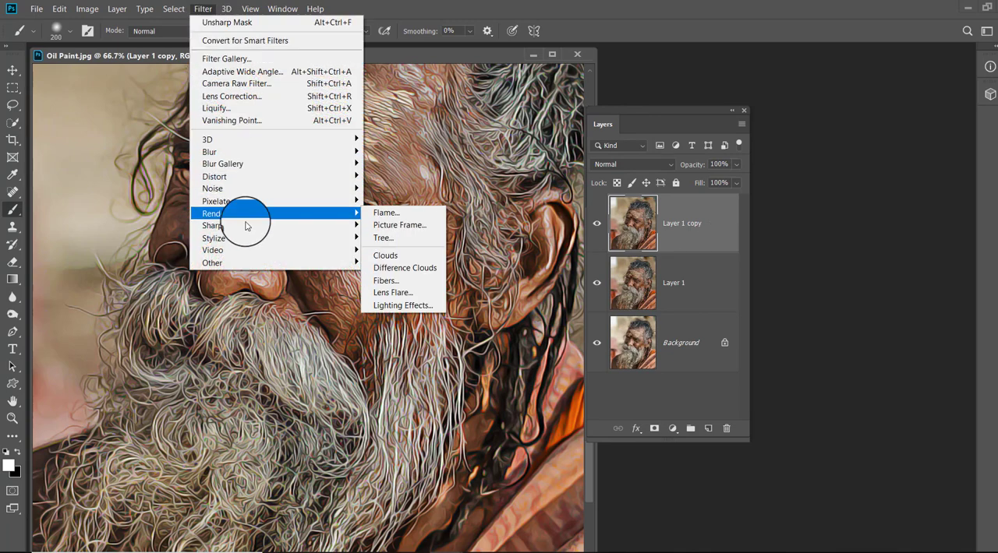
mouse_move(212, 263)
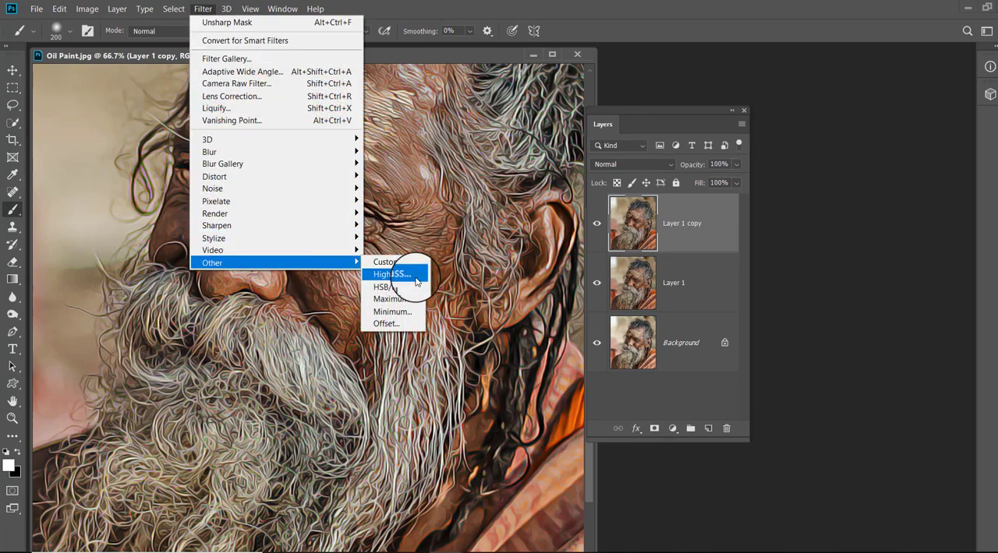
click(388, 274)
text(2)
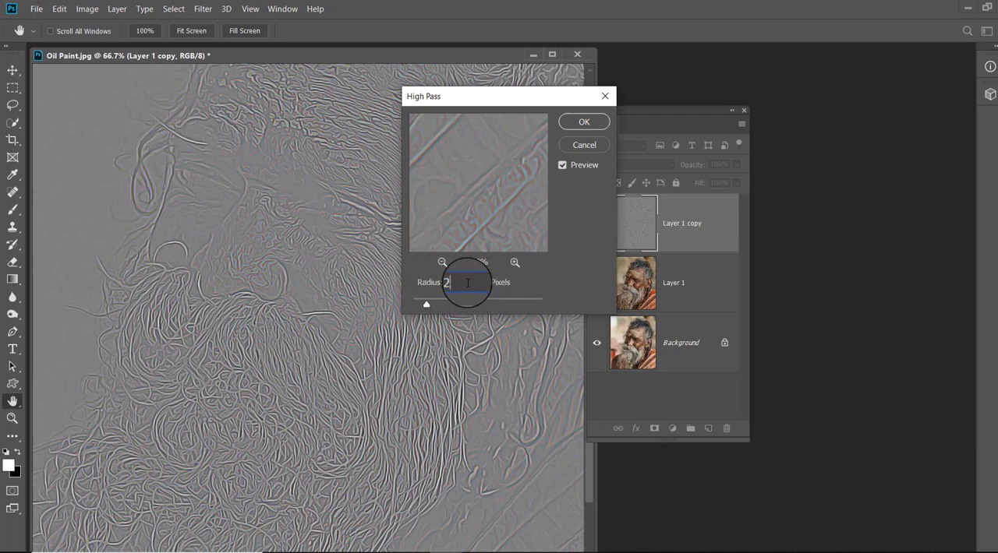
click(583, 121)
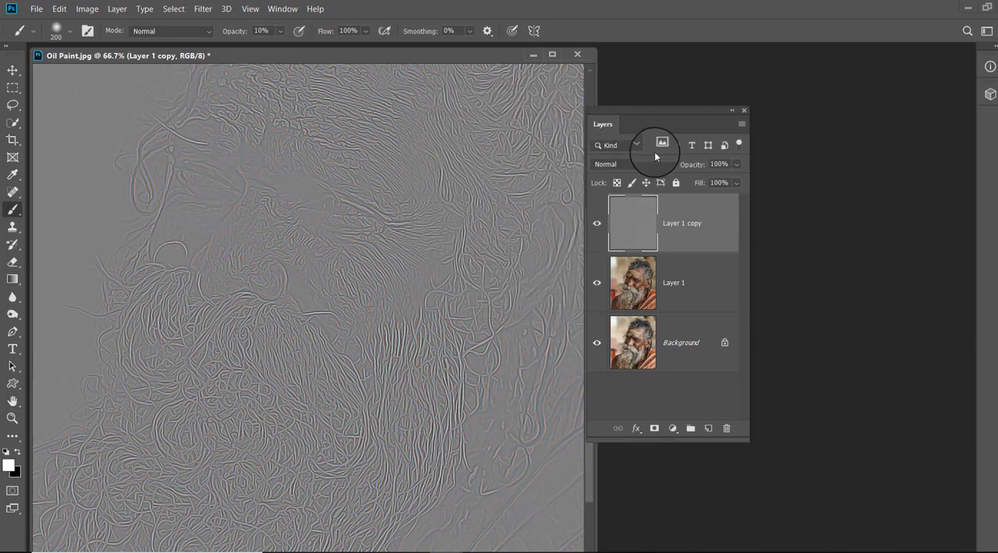
click(631, 163)
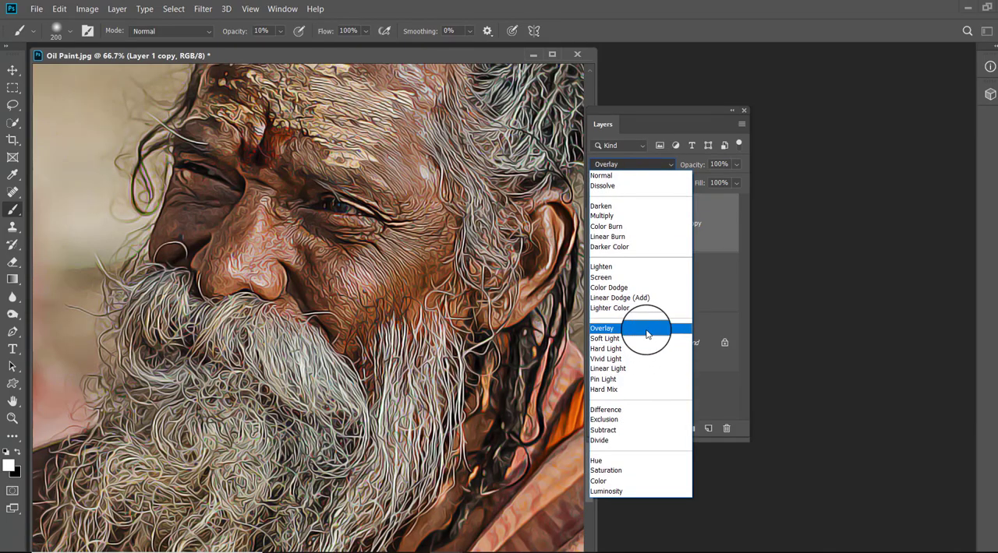
click(601, 327)
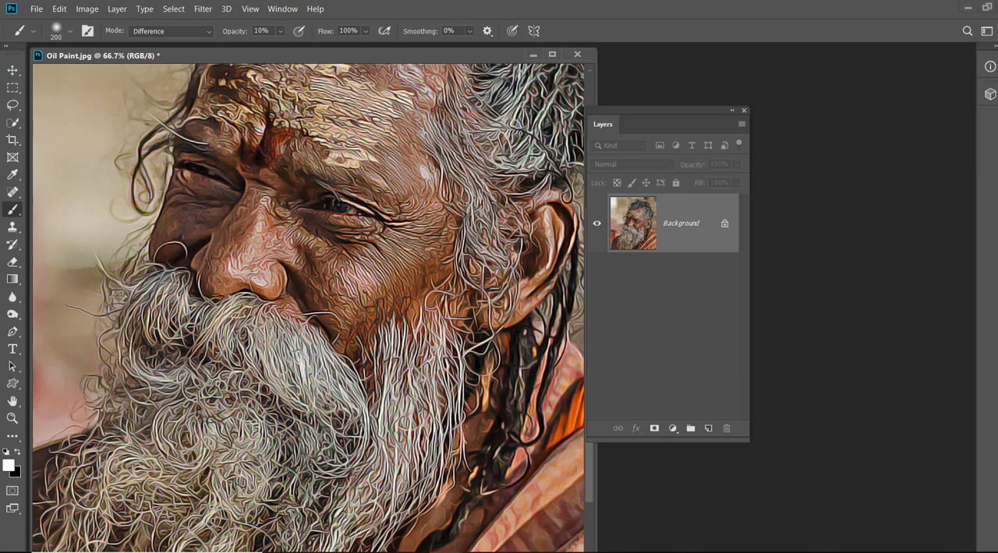
mouse_move(731, 322)
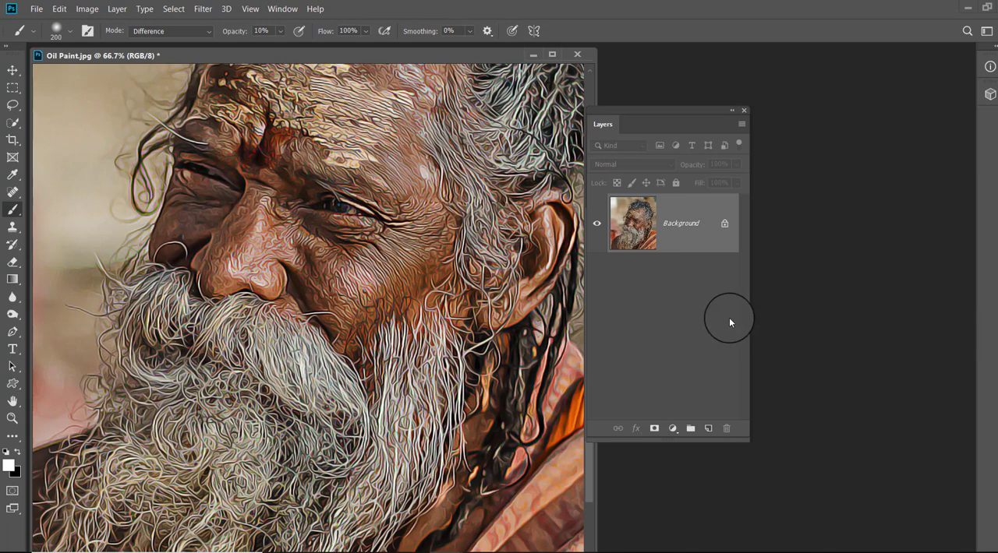
mouse_move(726, 376)
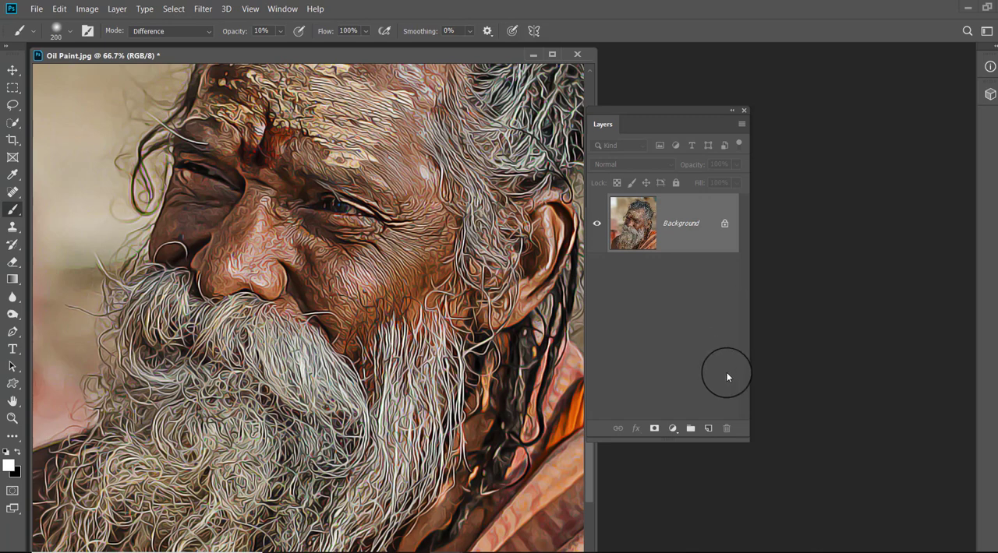
mouse_move(715, 397)
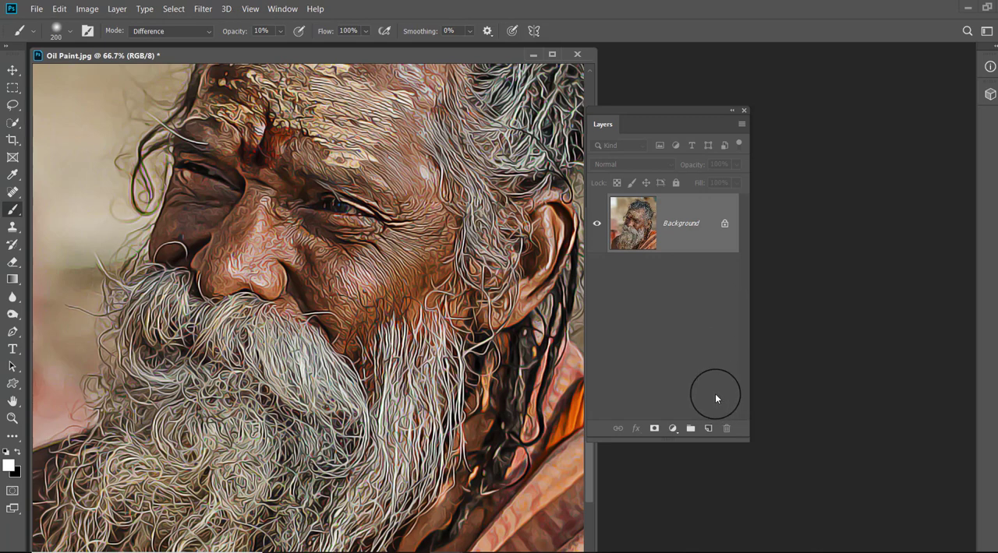
- Open the Filter menu on the flattened single Background image
click(205, 9)
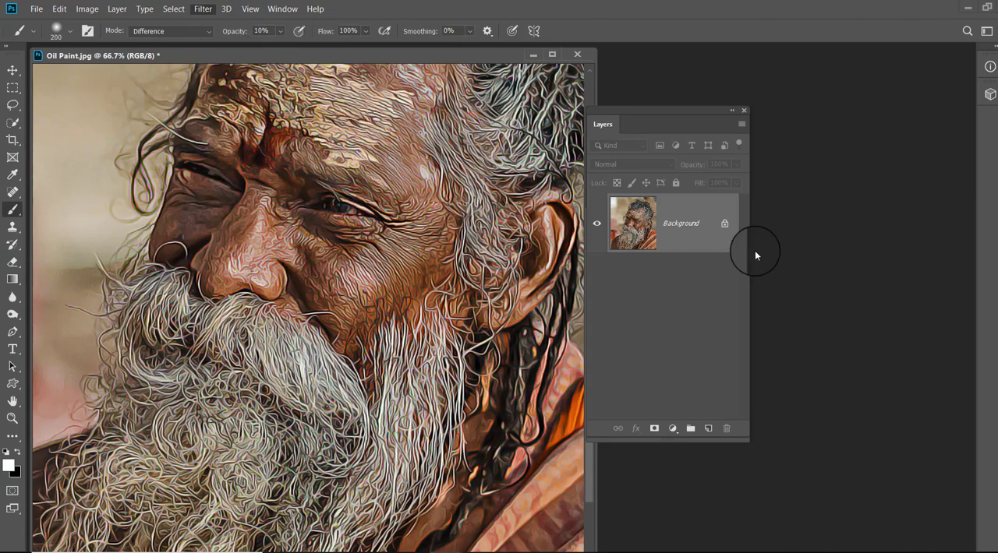
- Apply Paint Daubs from the Filter Gallery with brush size 2, sharpness 8, Simple brush type
click(201, 9)
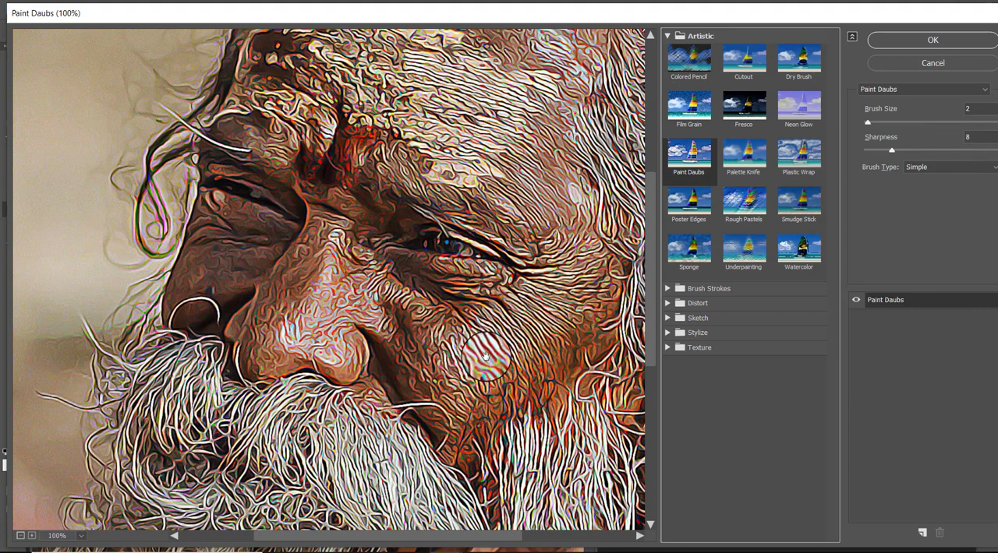
mouse_move(858, 333)
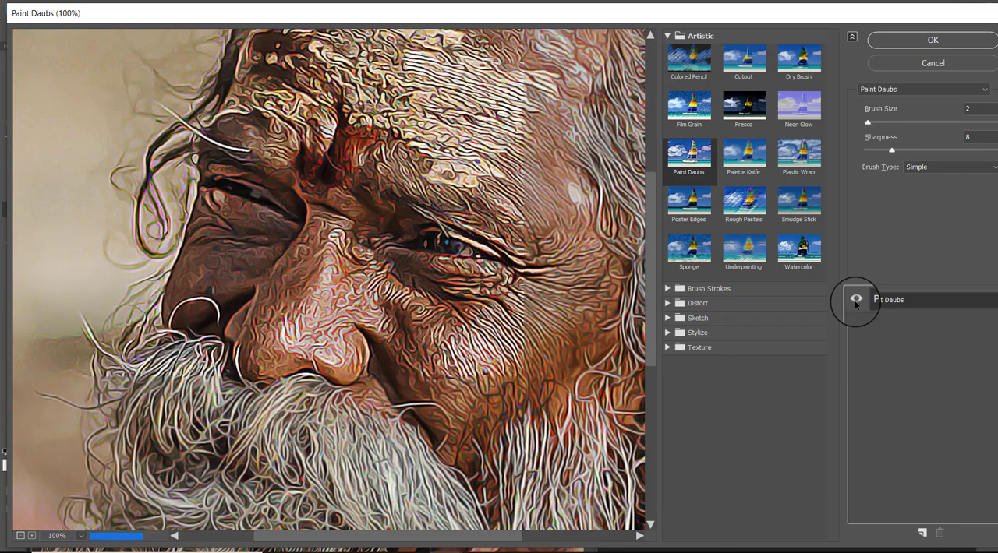
click(935, 40)
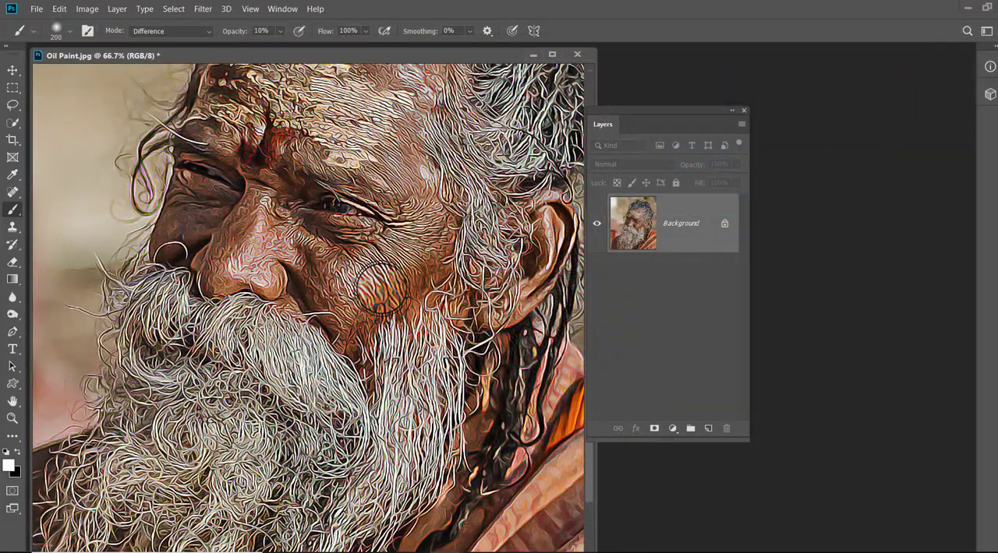